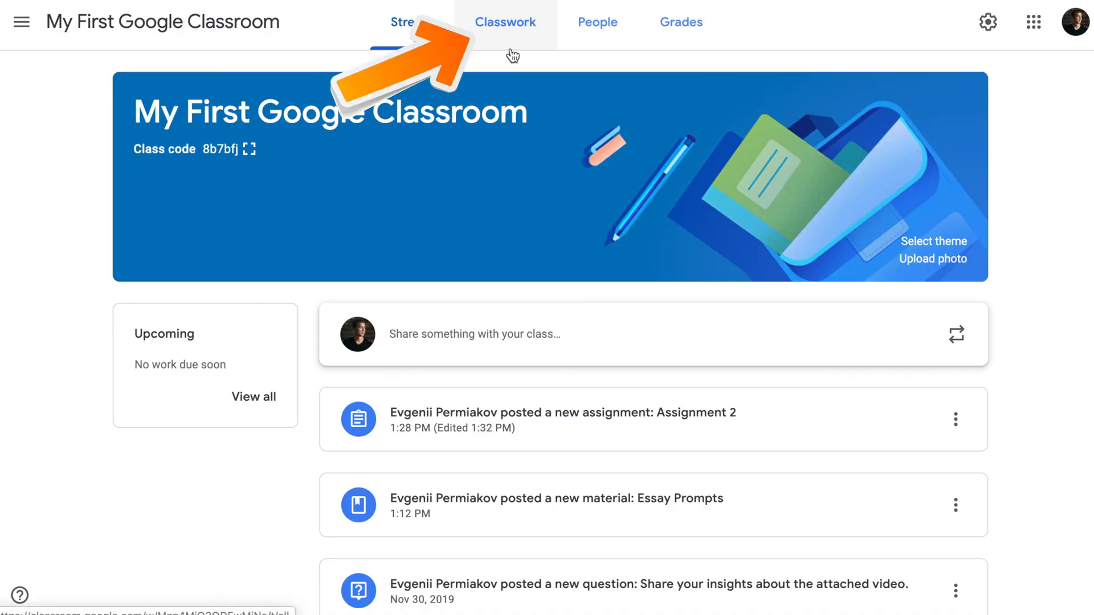
On the class's Classwork page, start a new topic named Unit 1.
{"action": "left_click", "coordinate": [505, 21]}
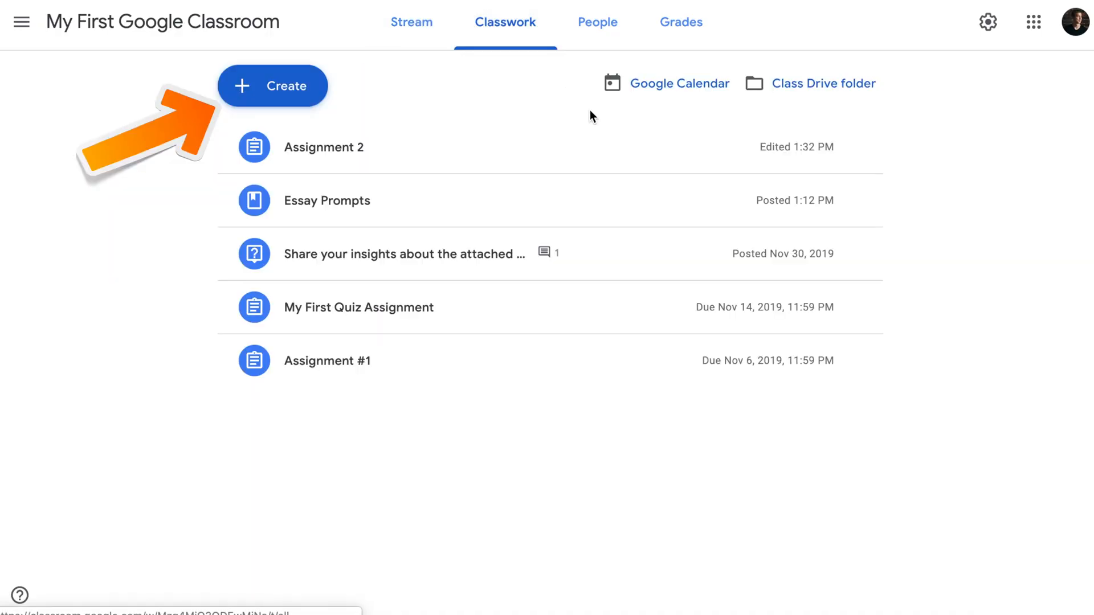
{"action": "left_click", "coordinate": [273, 86]}
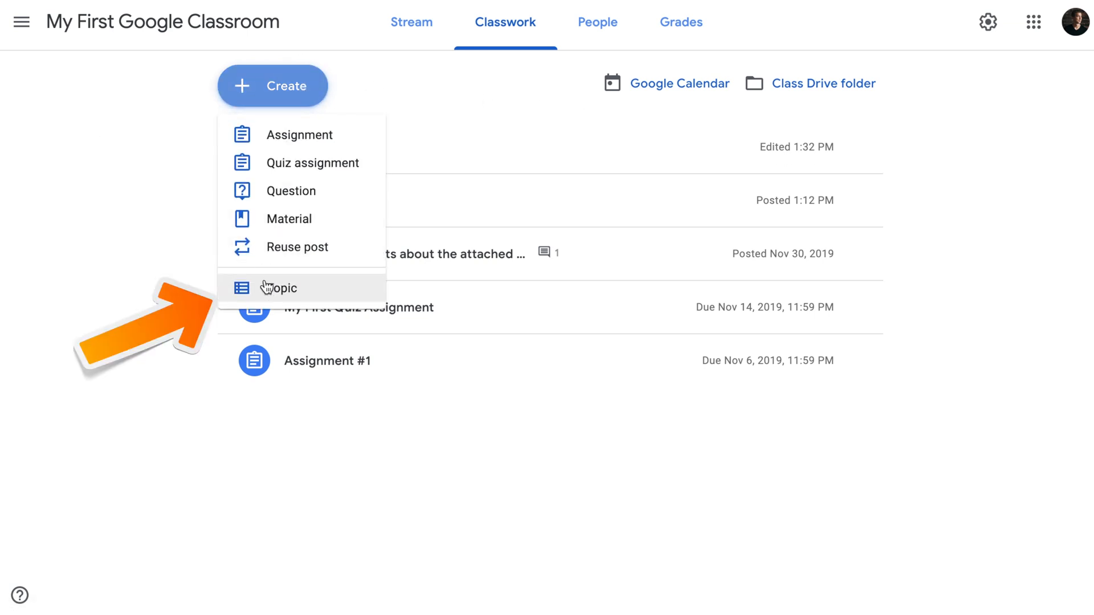
{"action": "left_click", "coordinate": [282, 287]}
{"action": "type", "text": "U"}
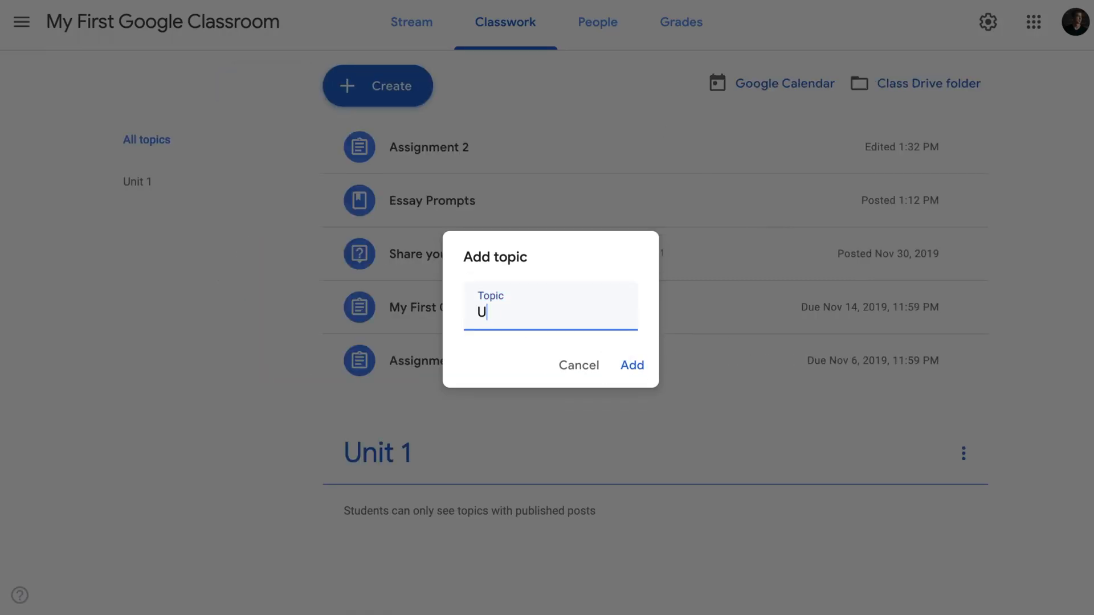
Add the Unit 2 topic, then the Unit 3 topic.
{"action": "left_click", "coordinate": [632, 365]}
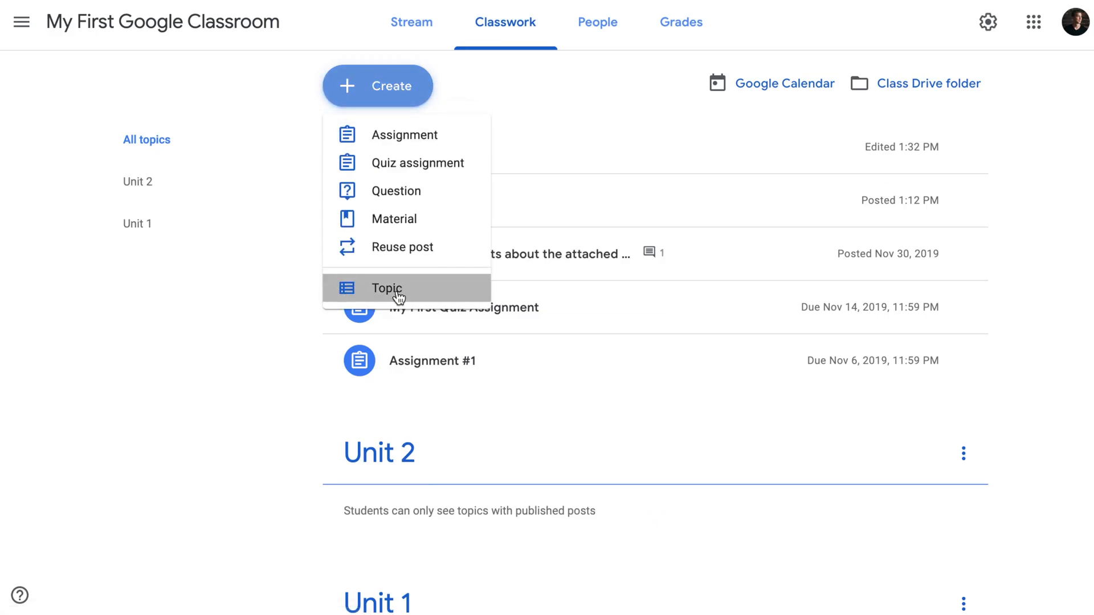
{"action": "left_click", "coordinate": [386, 289]}
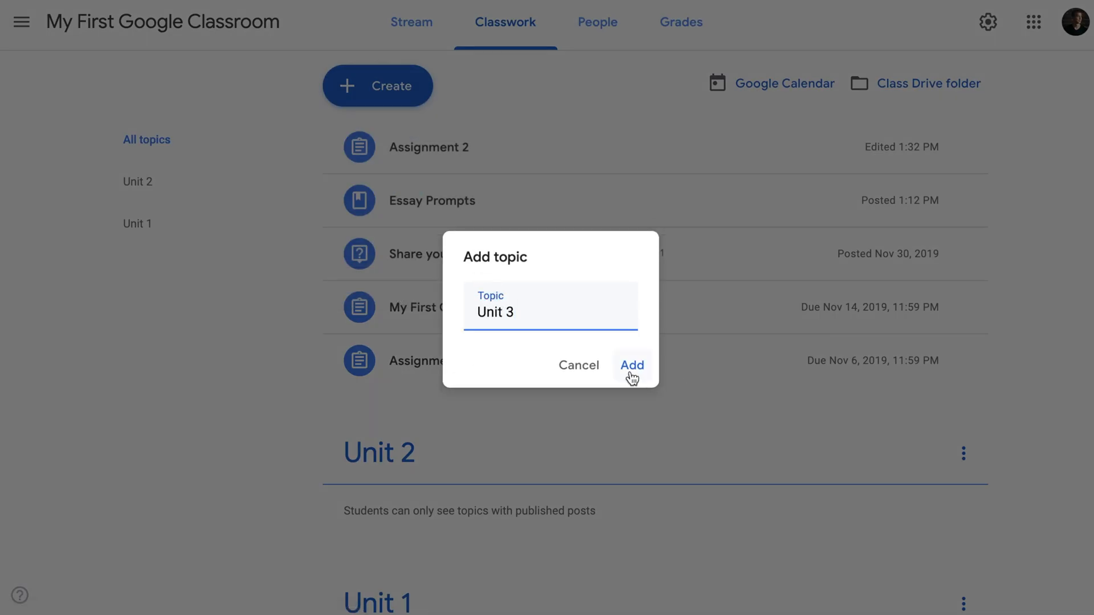
{"action": "left_click", "coordinate": [631, 365]}
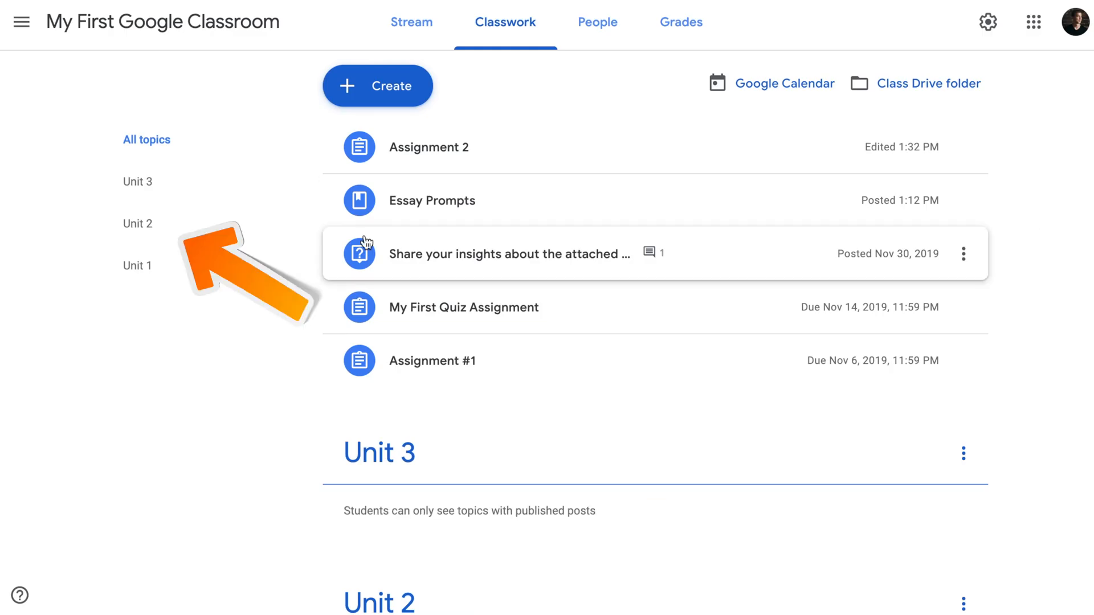
{"action": "mouse_move", "coordinate": [484, 279]}
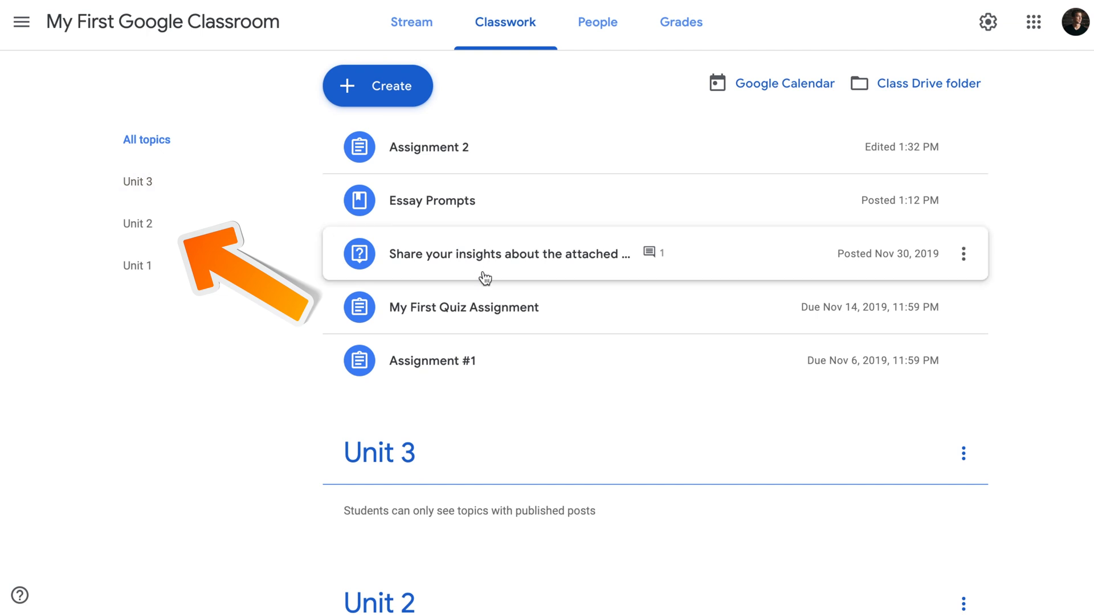
Move Assignment #1 into Unit 1, Essay Prompts into Unit 3, and Assignment 2 into Unit 2.
{"action": "scroll", "scroll_direction": "down", "scroll_amount": 3}
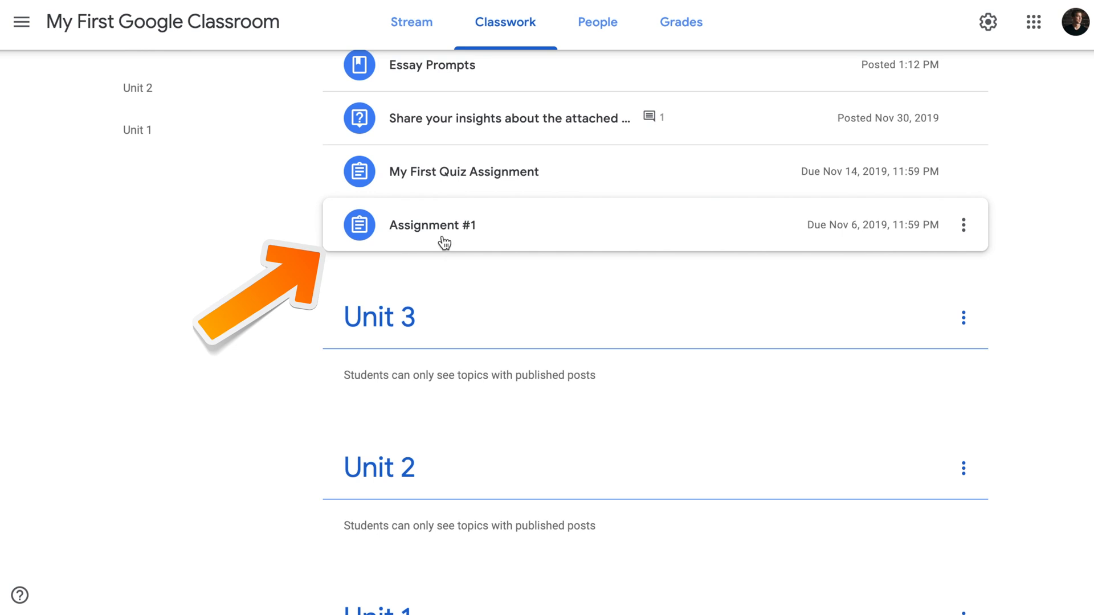
{"action": "left_click_drag", "start_coordinate": [433, 225], "coordinate": [459, 599]}
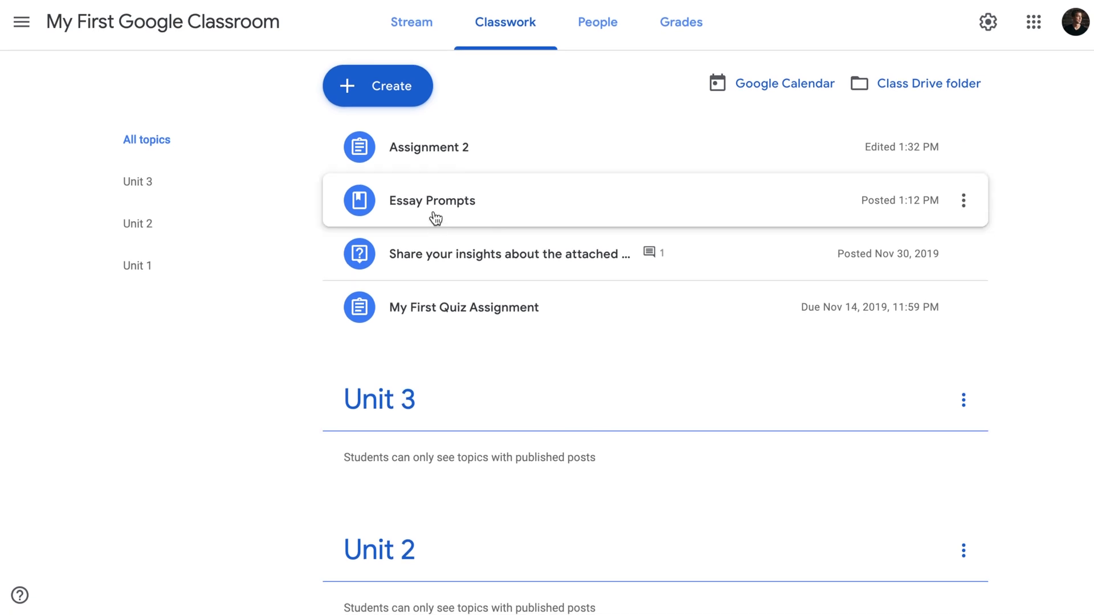
{"action": "mouse_move", "coordinate": [550, 155]}
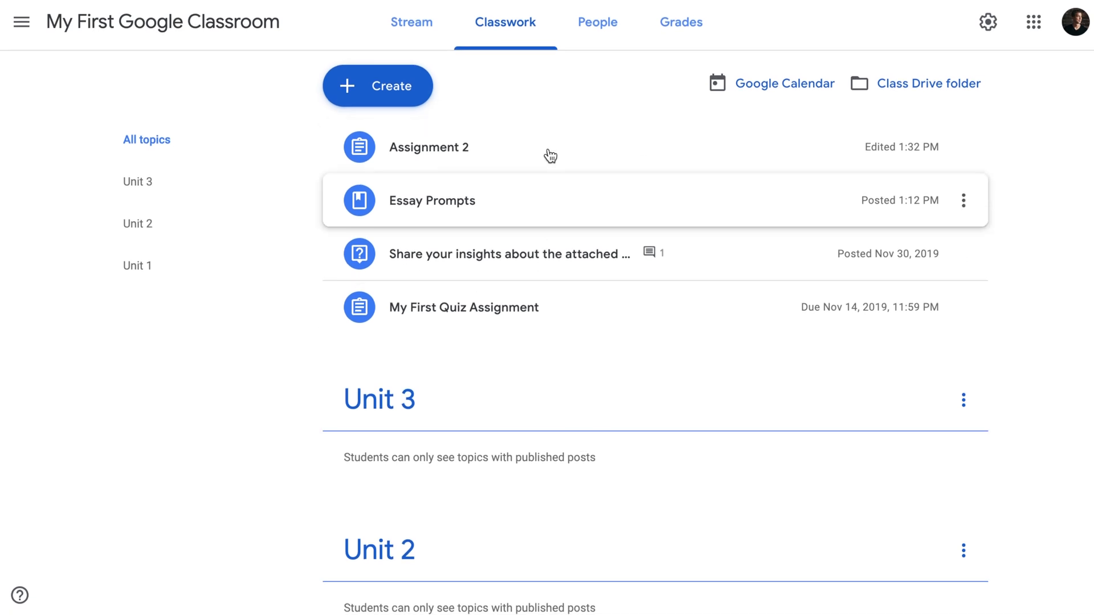
{"action": "scroll", "scroll_direction": "down", "scroll_amount": 3}
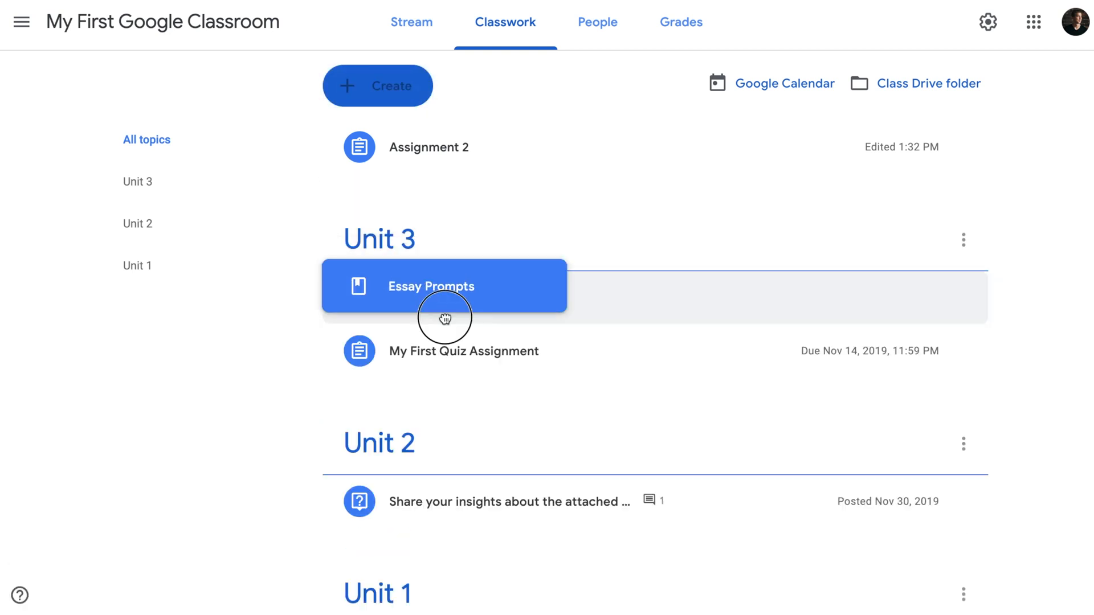
{"action": "left_click_drag", "start_coordinate": [445, 286], "coordinate": [445, 351]}
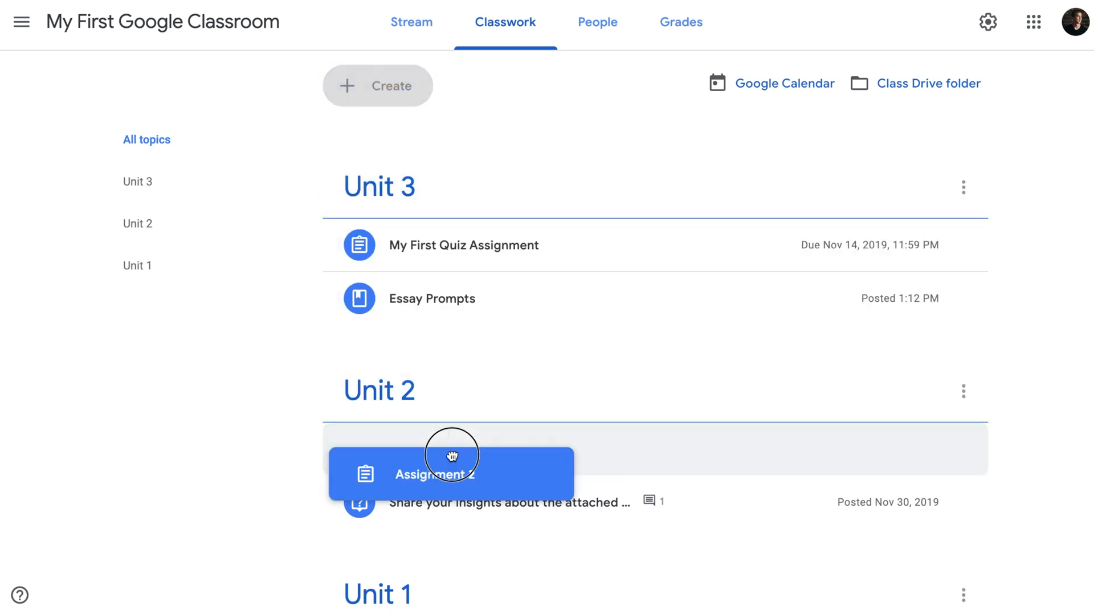
{"action": "left_click_drag", "start_coordinate": [452, 473], "coordinate": [452, 475]}
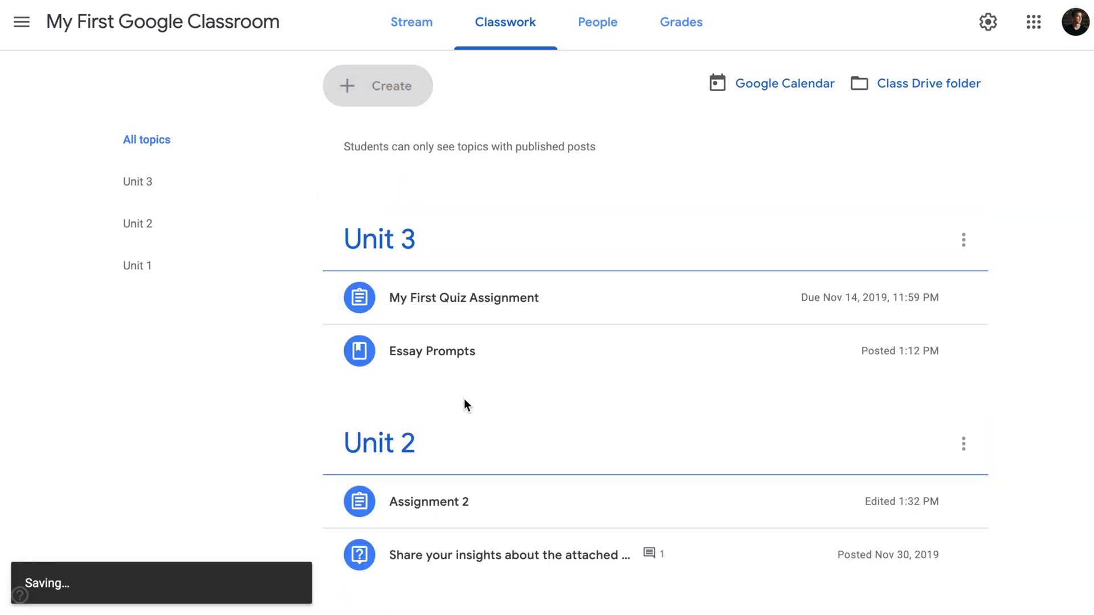
{"action": "scroll", "scroll_direction": "down", "scroll_amount": 3}
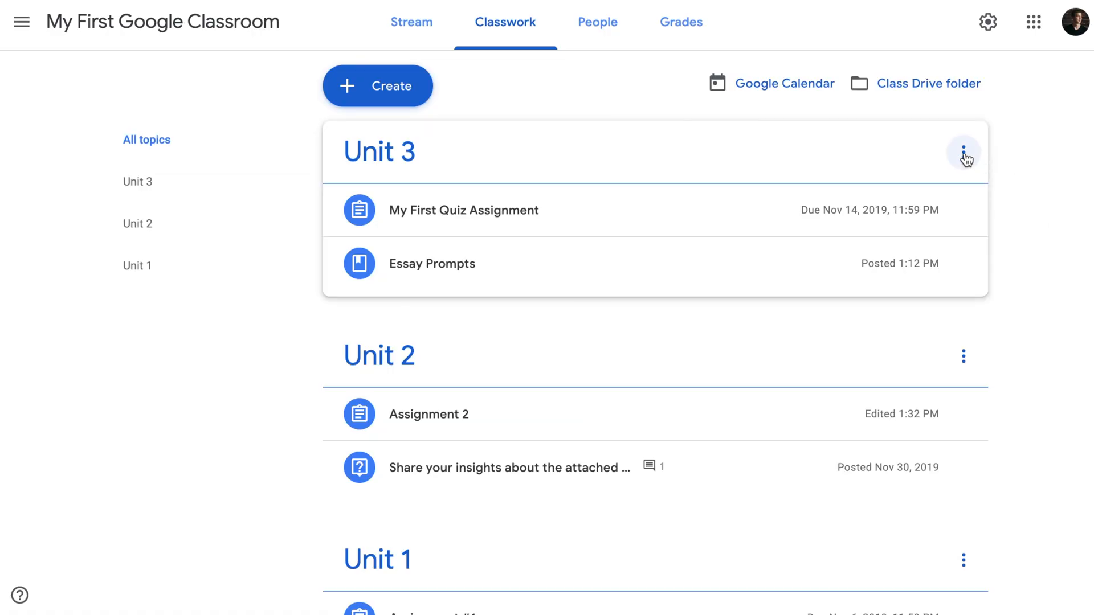
{"action": "left_click", "coordinate": [964, 153]}
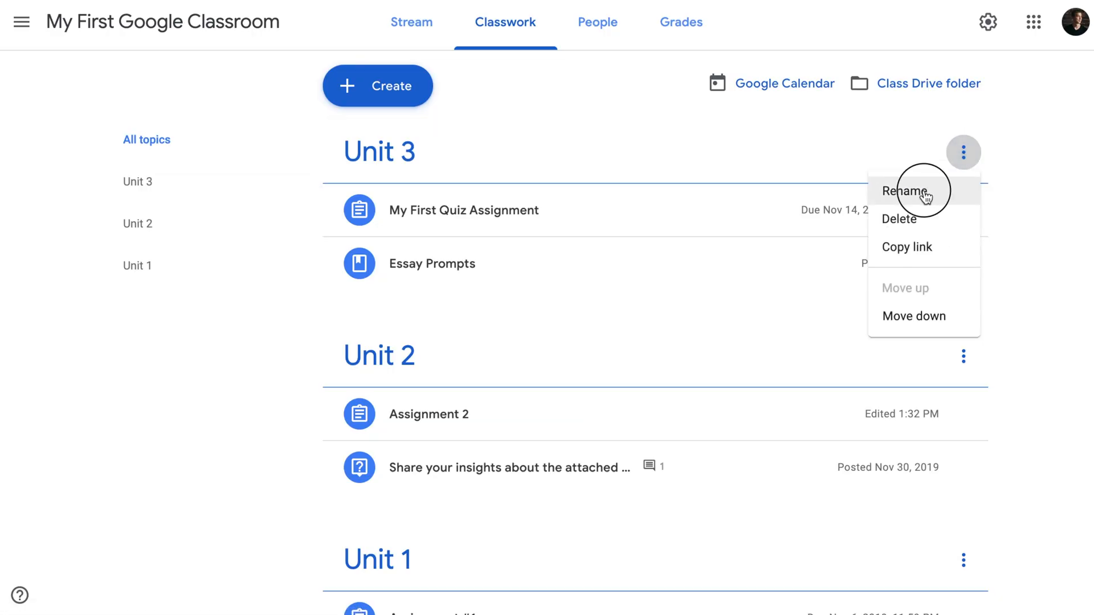
{"action": "left_click", "coordinate": [907, 192]}
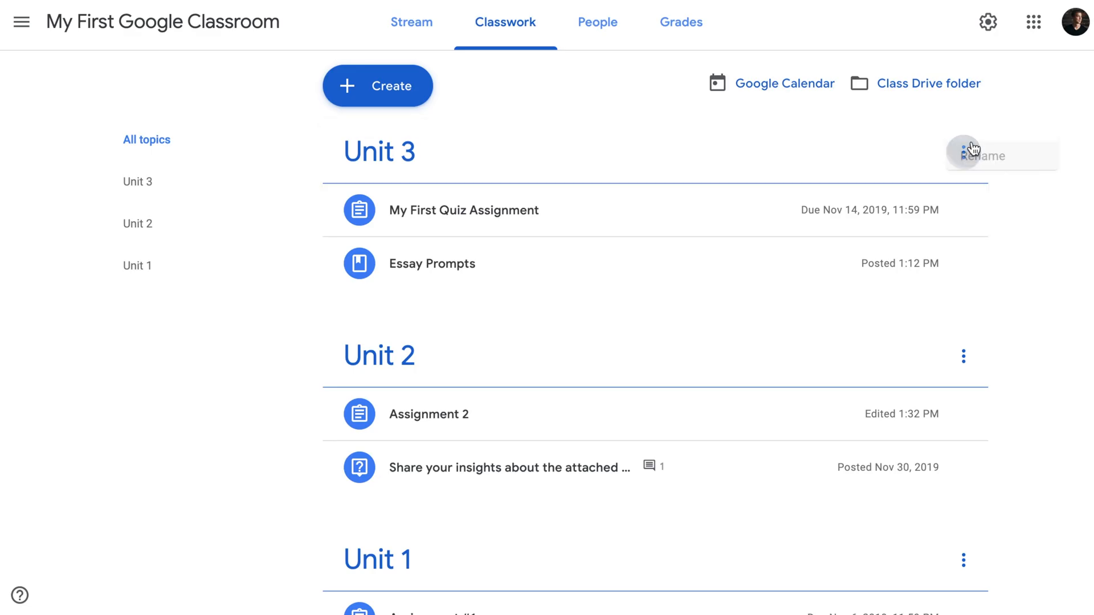
{"action": "mouse_move", "coordinate": [854, 250]}
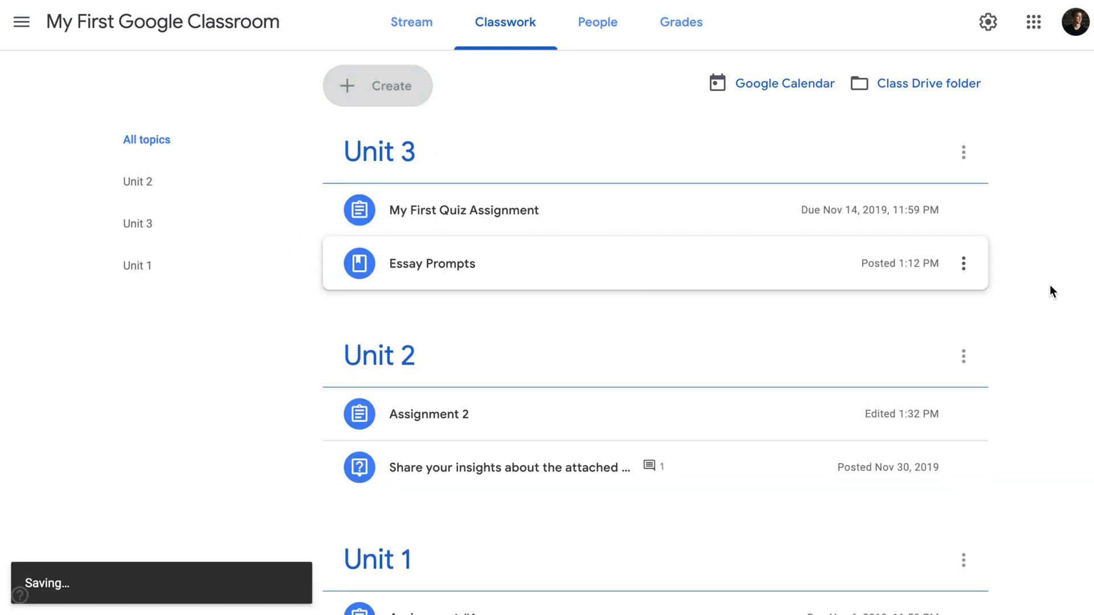
{"action": "left_click", "coordinate": [963, 153]}
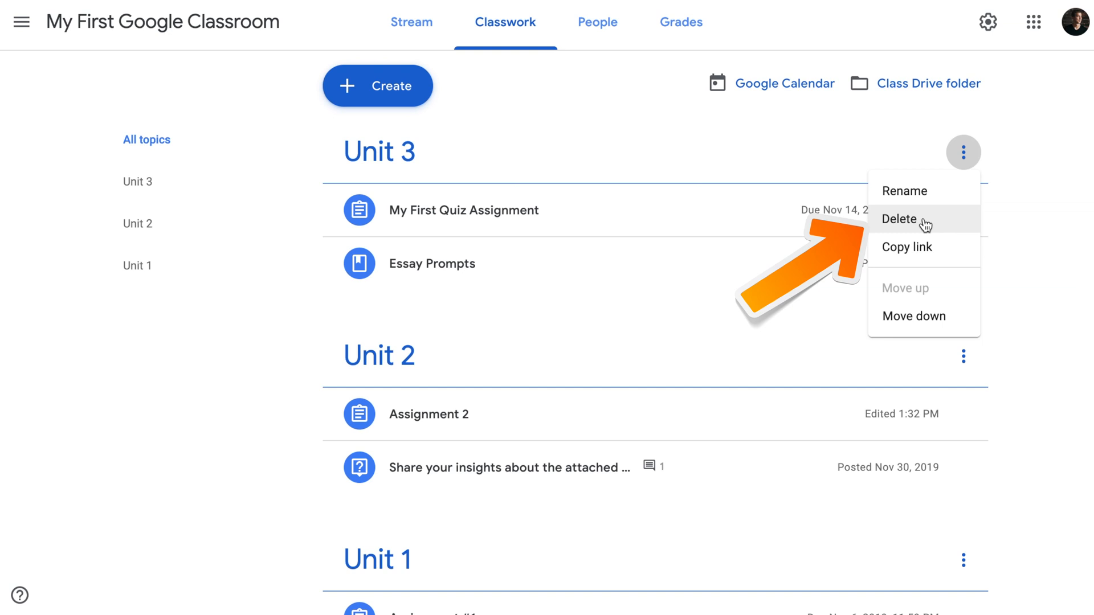
Delete the Unit 3 topic and confirm the deletion.
{"action": "left_click", "coordinate": [899, 219]}
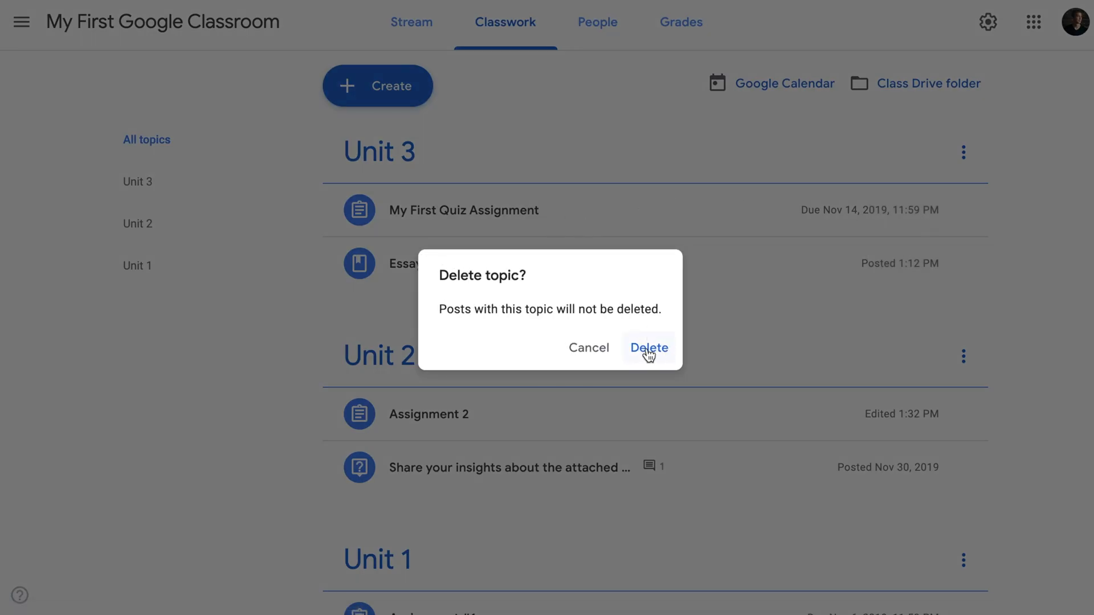
{"action": "left_click", "coordinate": [648, 348]}
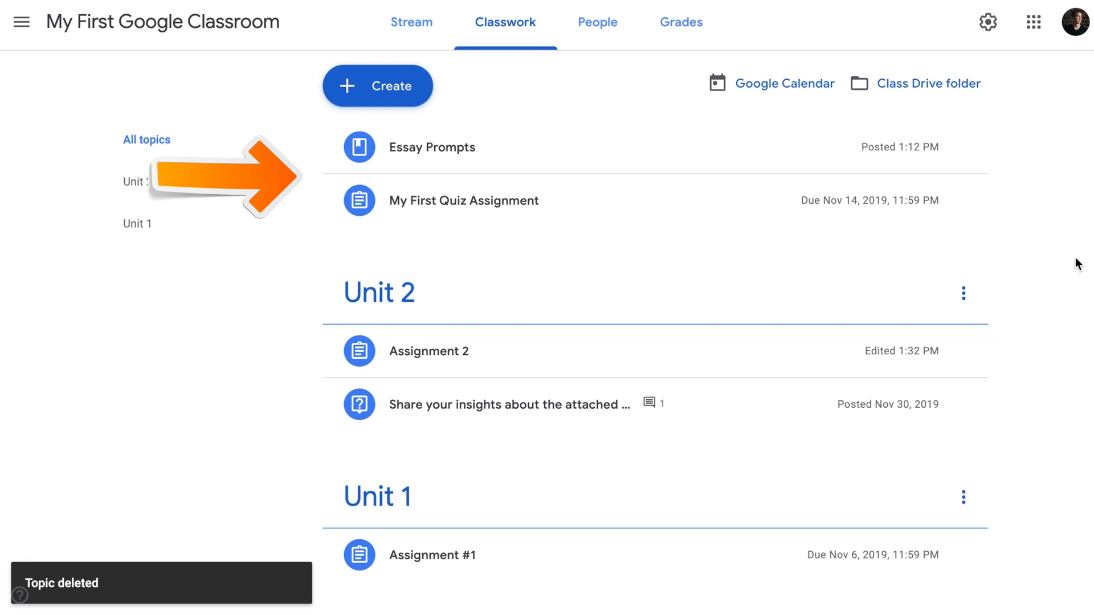
{"action": "left_click", "coordinate": [377, 86]}
{"action": "type", "text": "Question"}
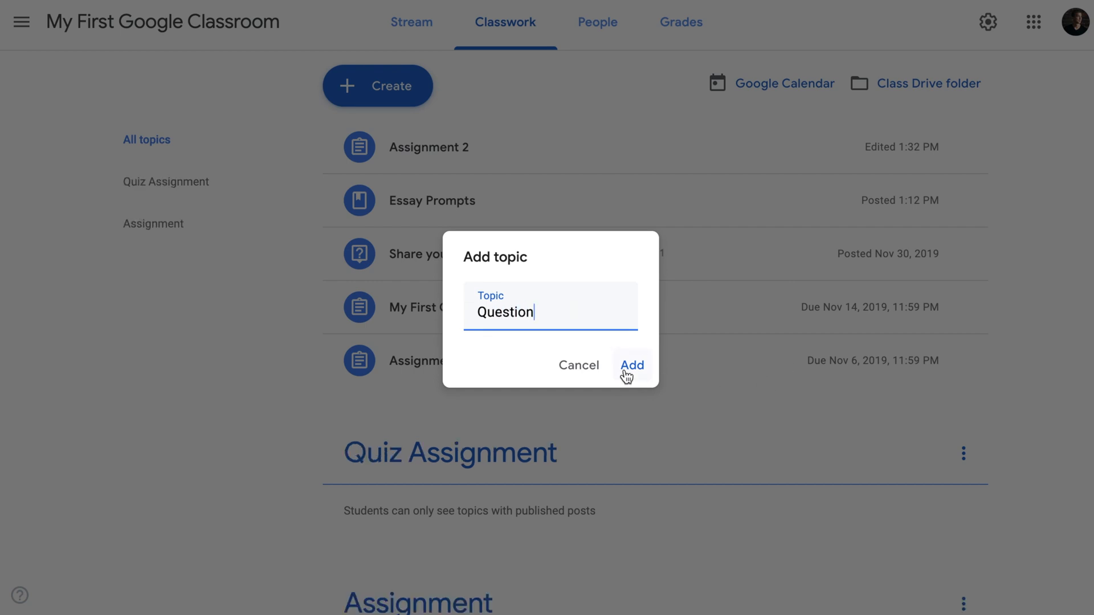
Add the Question and Material topics.
{"action": "left_click", "coordinate": [631, 364]}
{"action": "type", "text": "Ma"}
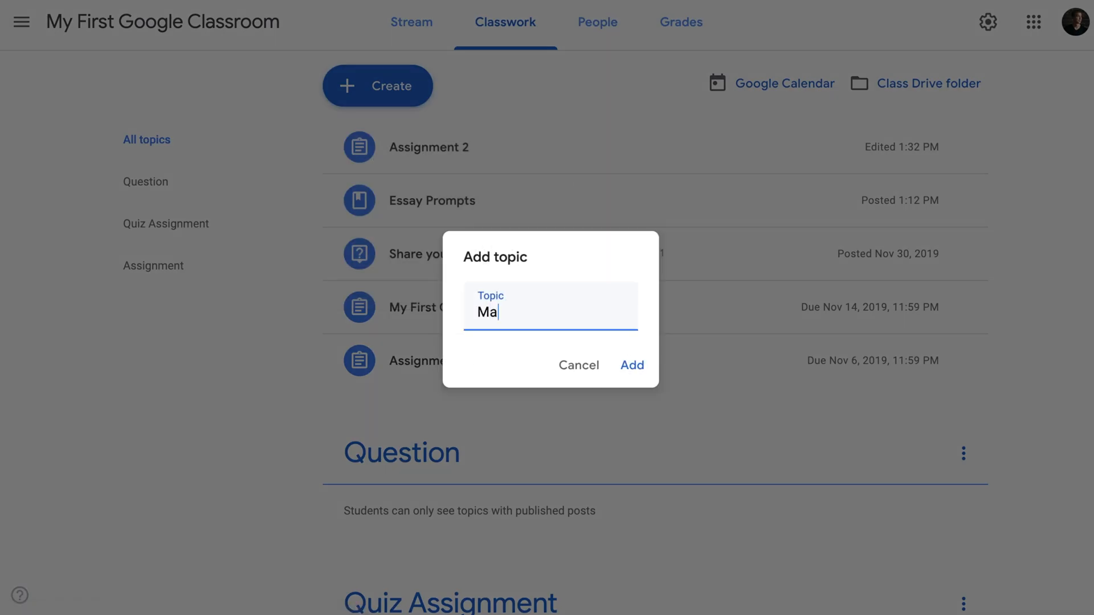
{"action": "left_click", "coordinate": [631, 364]}
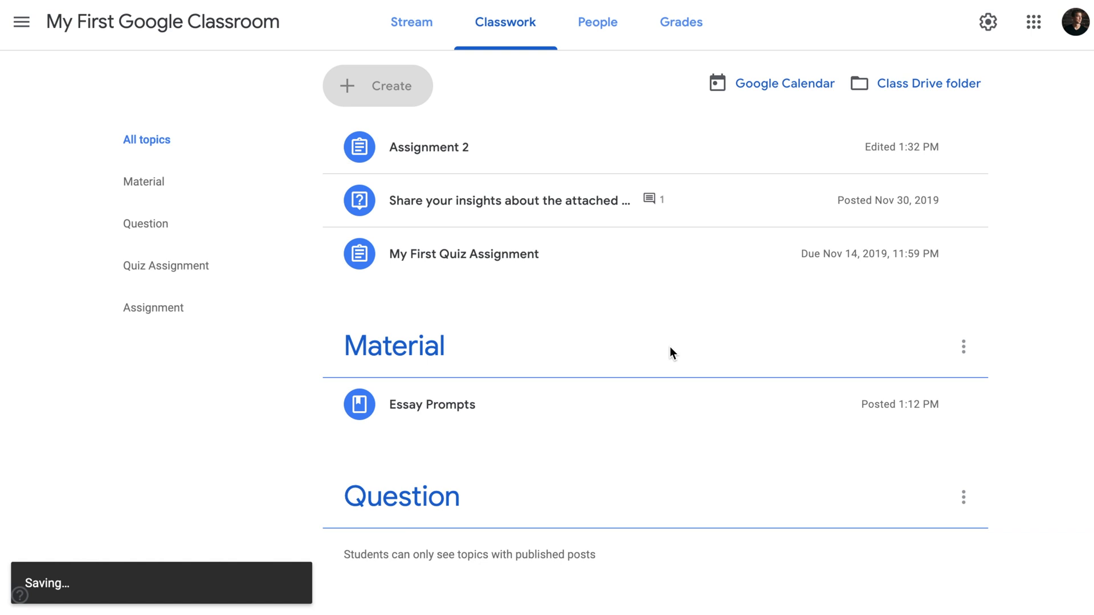
Bring up the Create menu again on the Classwork page.
{"action": "left_click", "coordinate": [376, 86]}
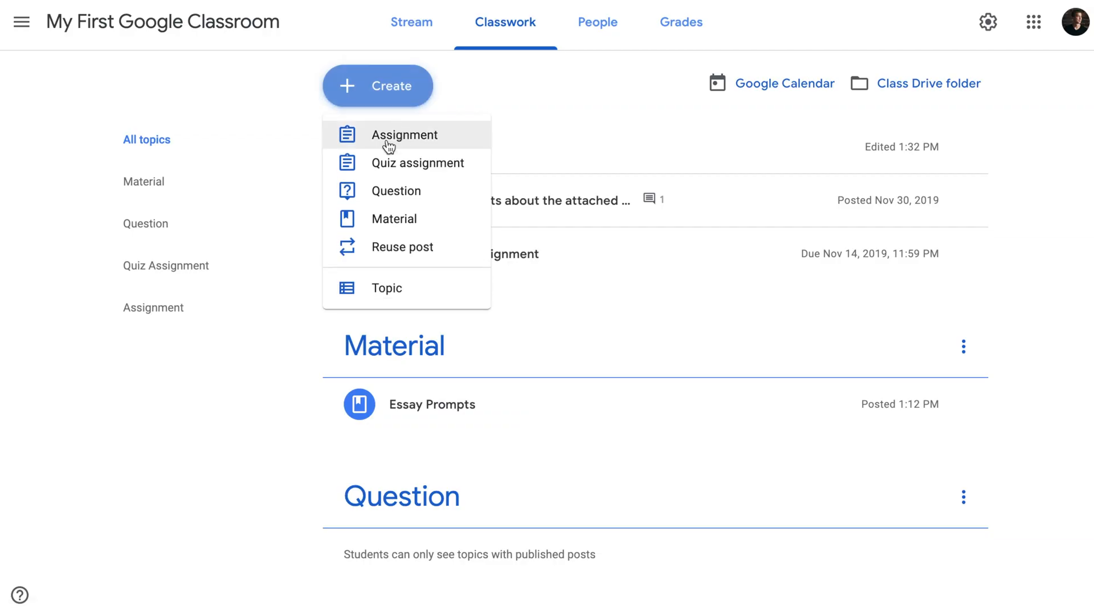
Post a question titled 'Question 2' filed under the Question topic.
{"action": "left_click", "coordinate": [395, 191]}
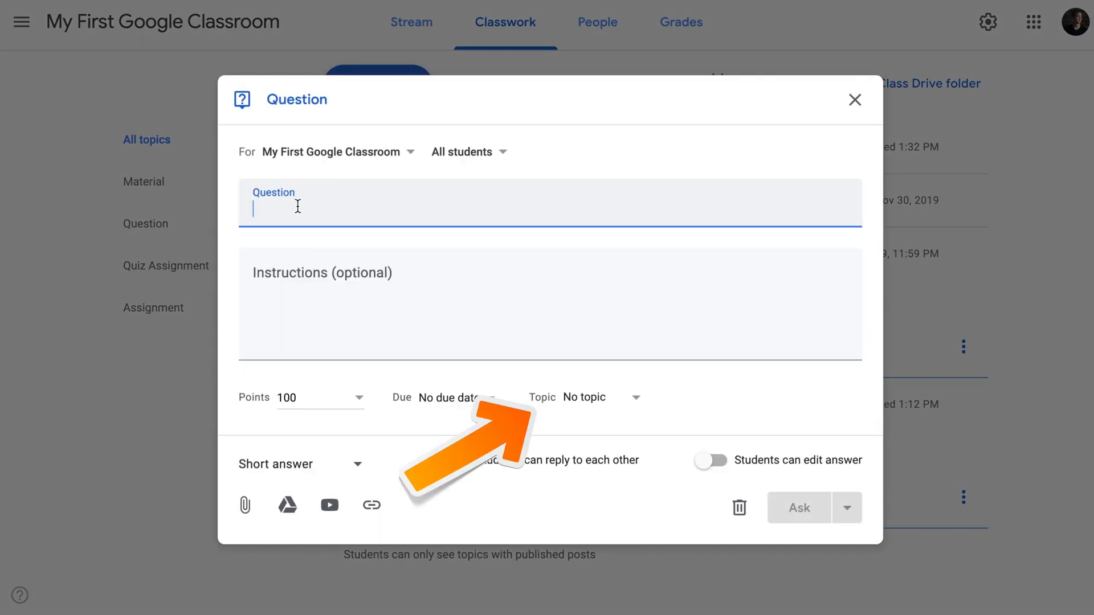
{"action": "type", "text": "Question 2"}
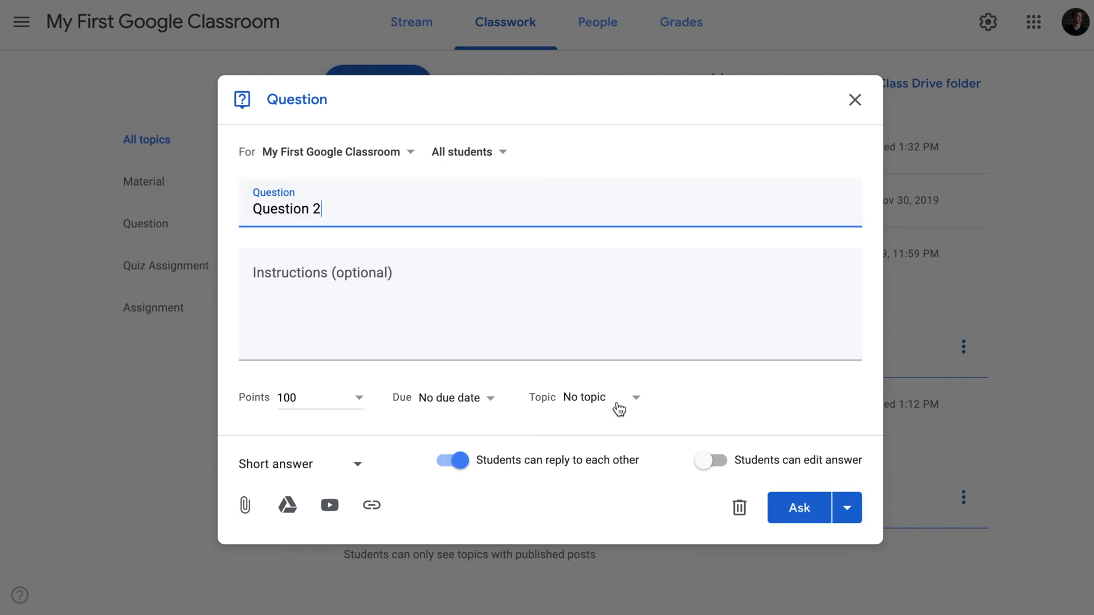
{"action": "left_click", "coordinate": [632, 397]}
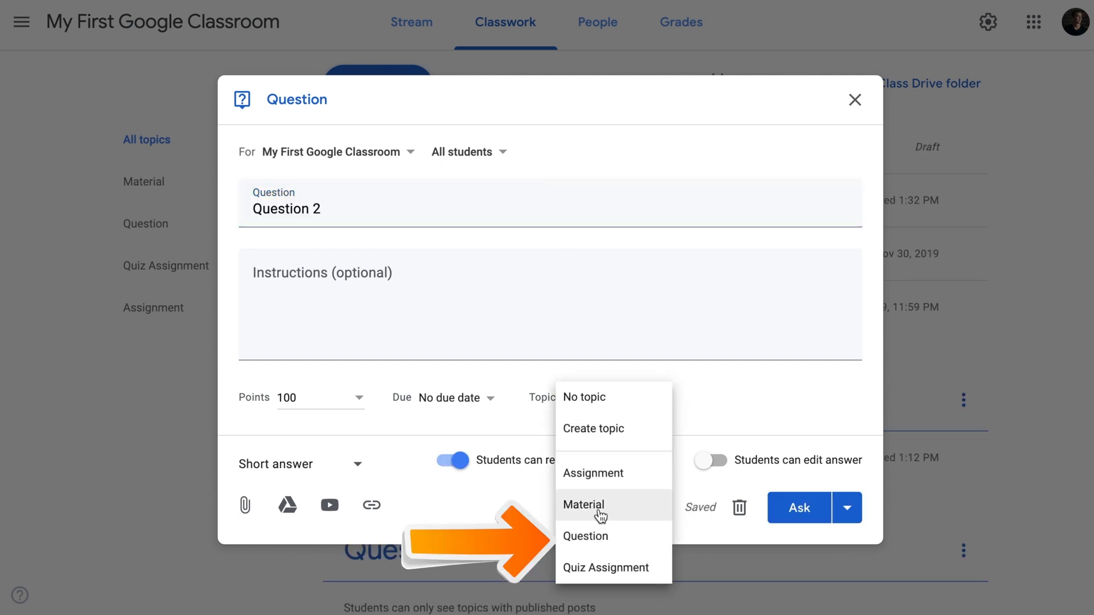
{"action": "left_click", "coordinate": [586, 536]}
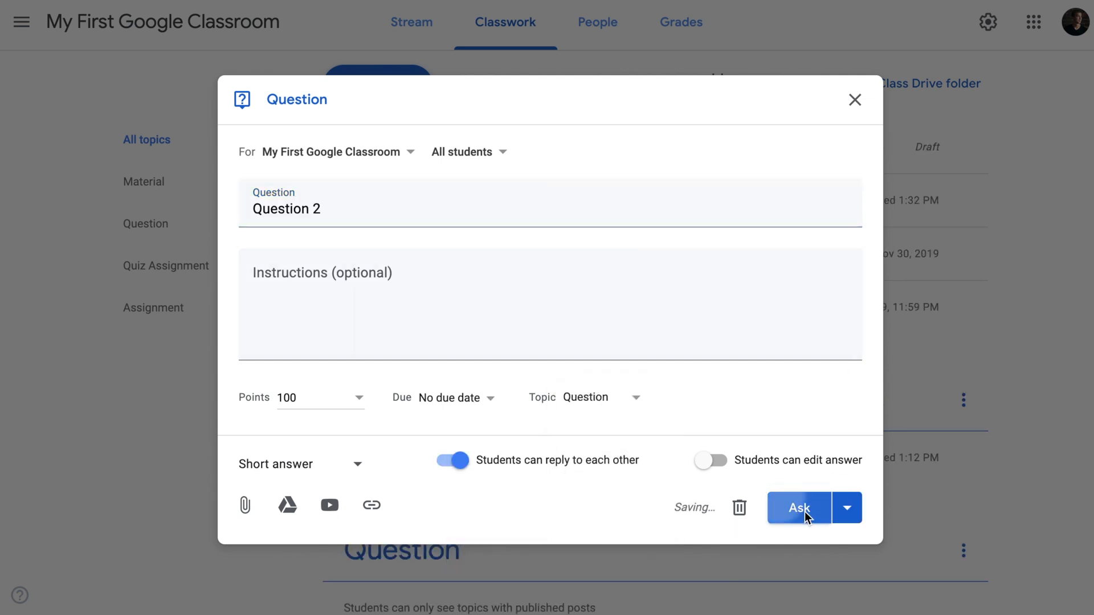
{"action": "left_click", "coordinate": [798, 507]}
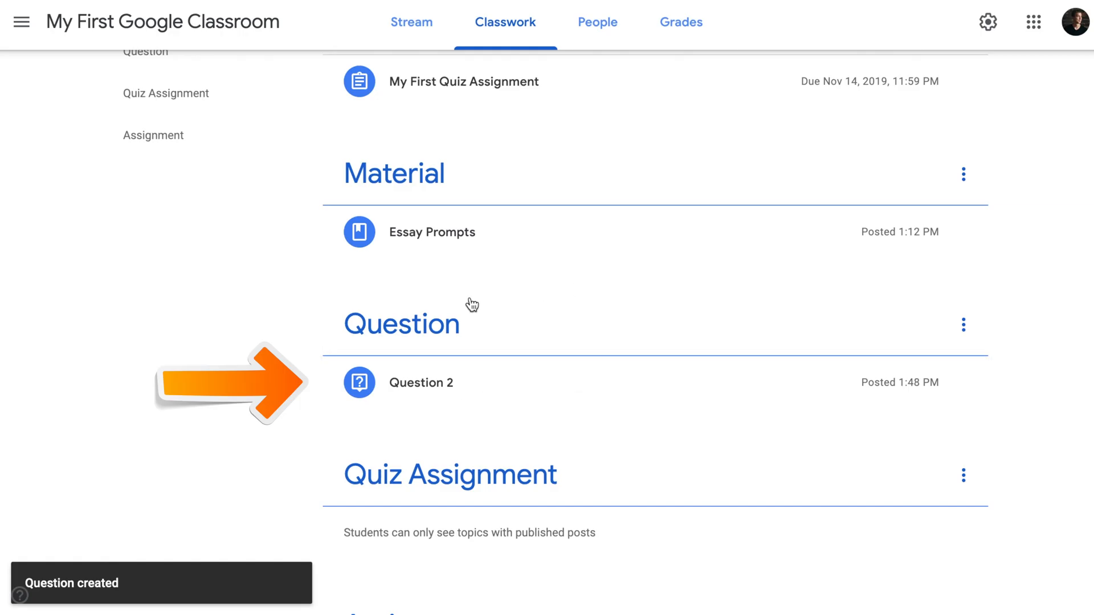
{"action": "mouse_move", "coordinate": [447, 382]}
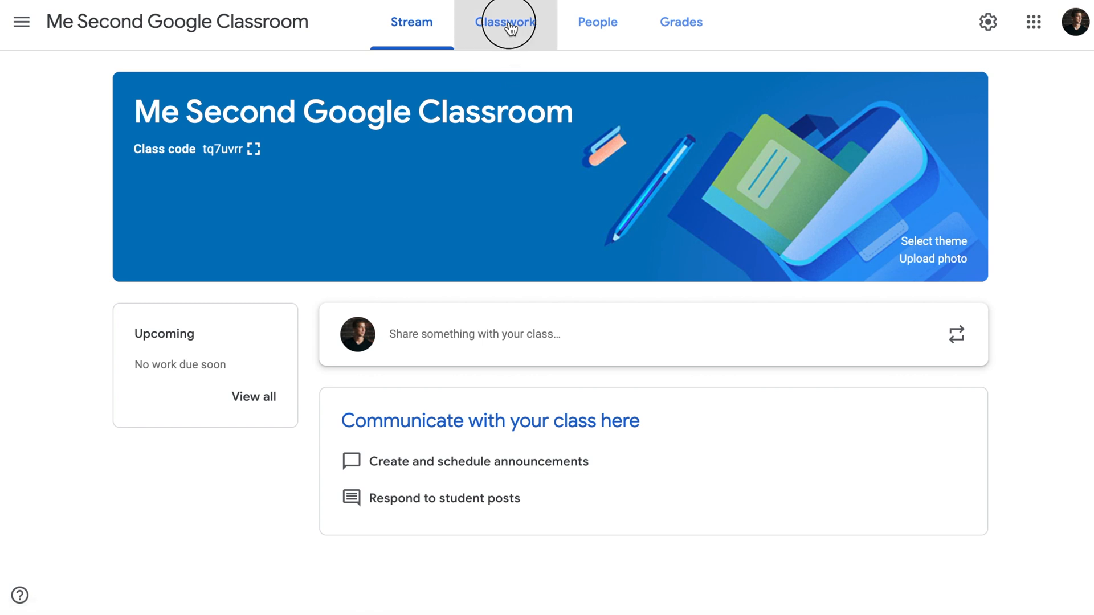
On Me Second Google Classroom's Classwork page, choose Reuse post to bring up the class picker.
{"action": "left_click", "coordinate": [504, 21]}
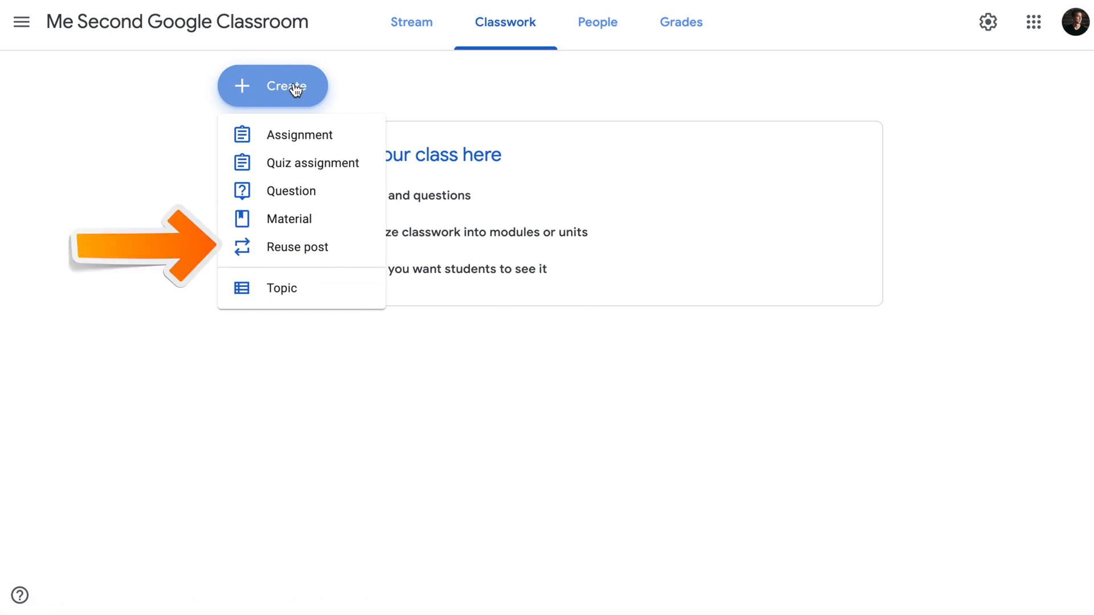
{"action": "left_click", "coordinate": [297, 247]}
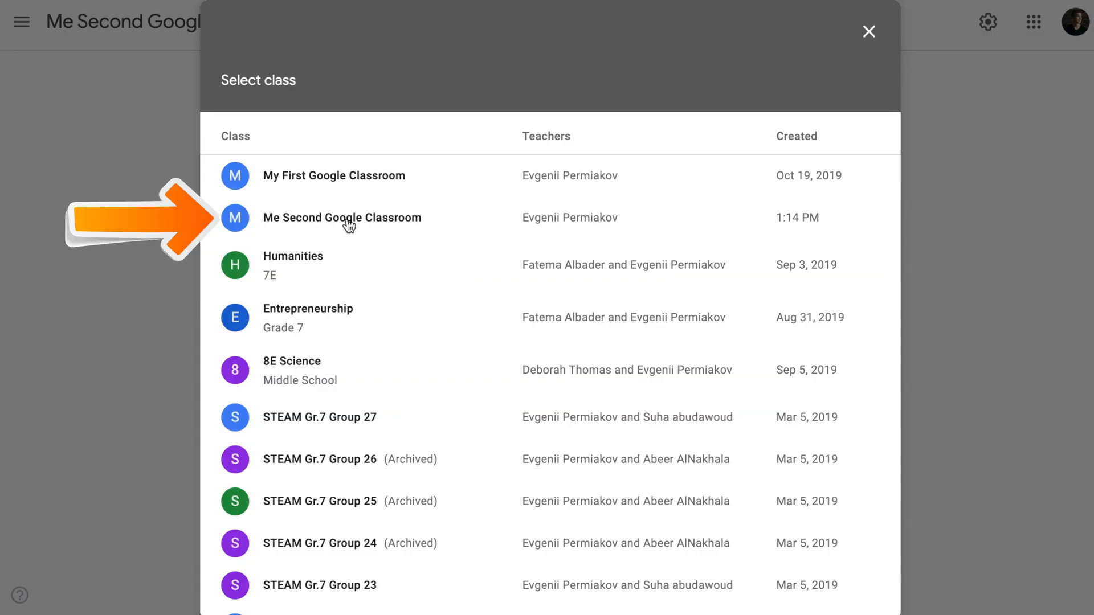
Reuse Assignment #1 from My First Google Classroom with new attachment copies enabled.
{"action": "left_click", "coordinate": [333, 175]}
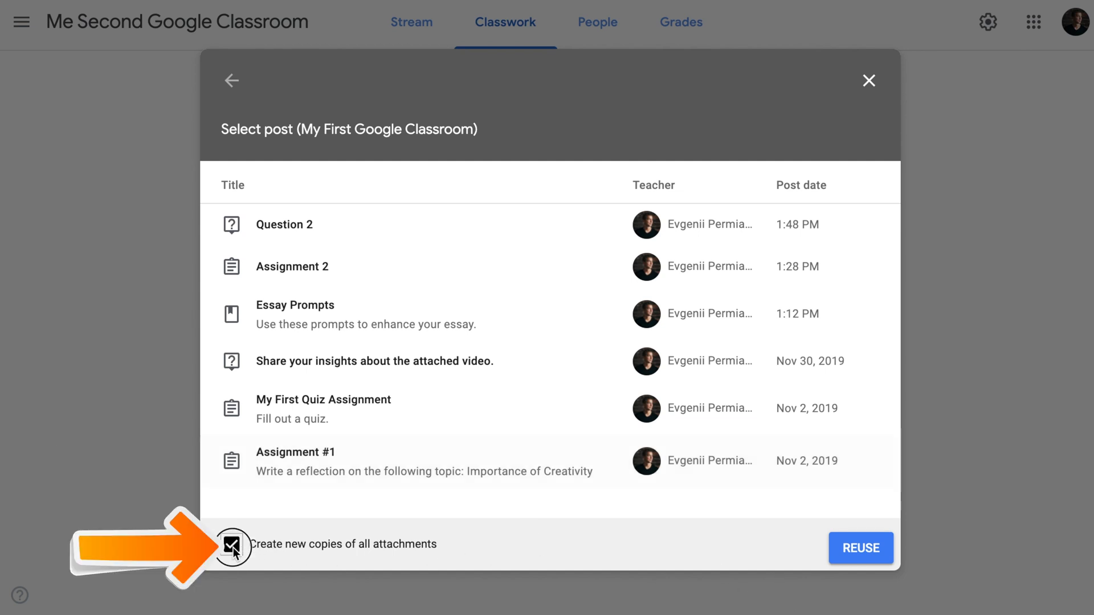
{"action": "left_click", "coordinate": [233, 545]}
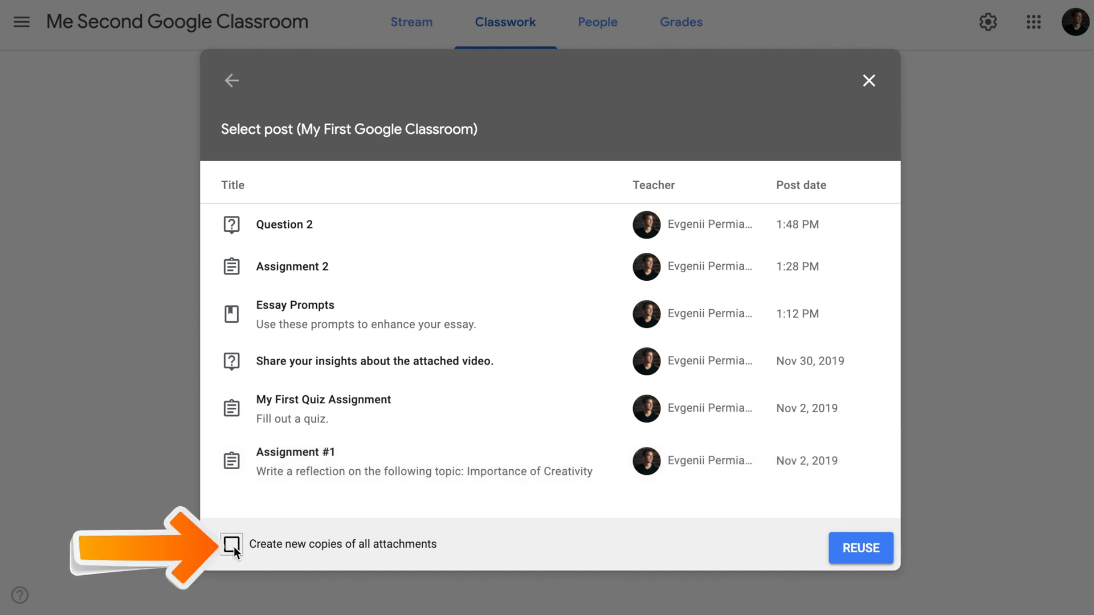
{"action": "left_click", "coordinate": [231, 546]}
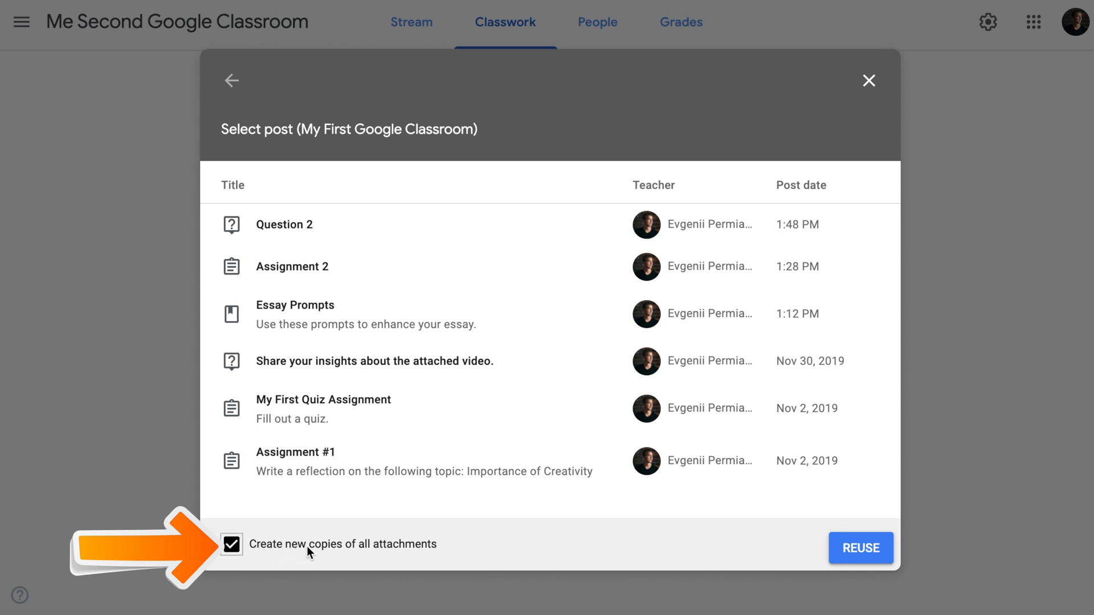
{"action": "mouse_move", "coordinate": [320, 553]}
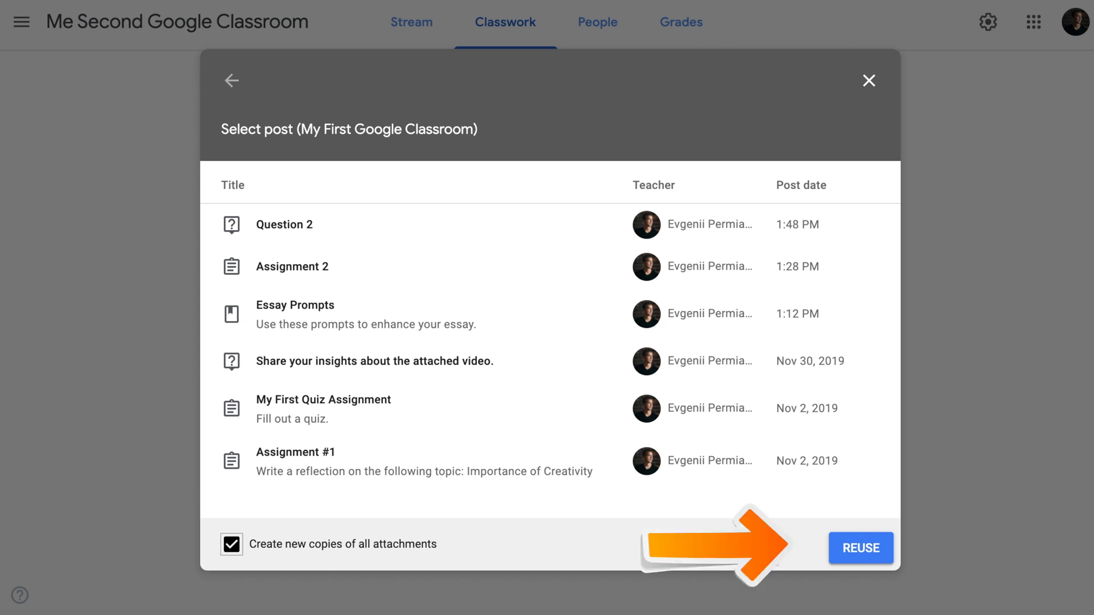
{"action": "left_click", "coordinate": [861, 547]}
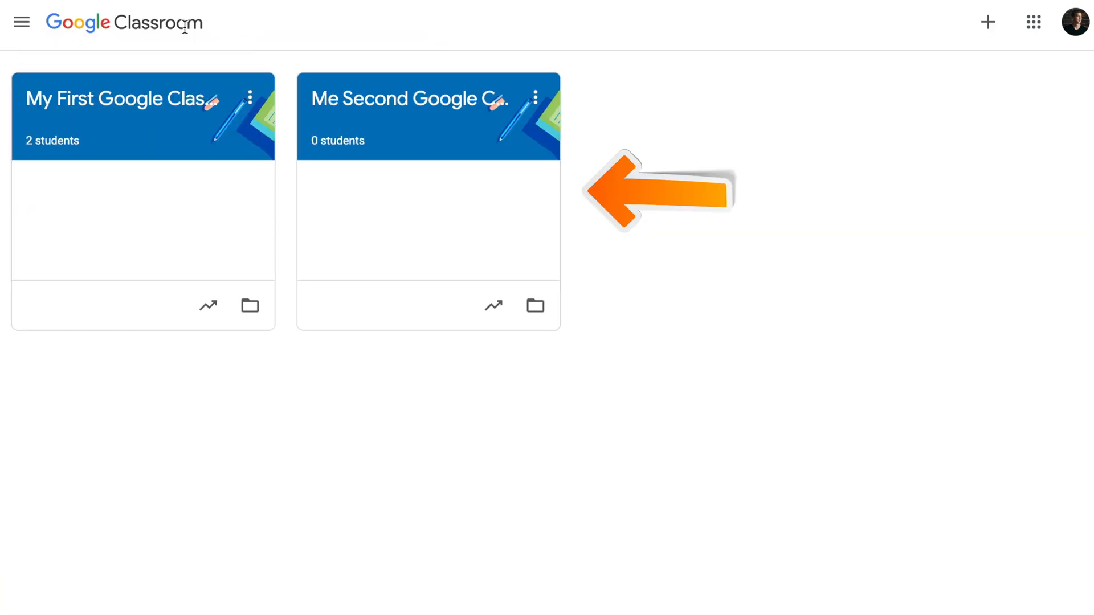
Archive Me Second Google Classroom using its class card's options menu.
{"action": "left_click", "coordinate": [535, 98]}
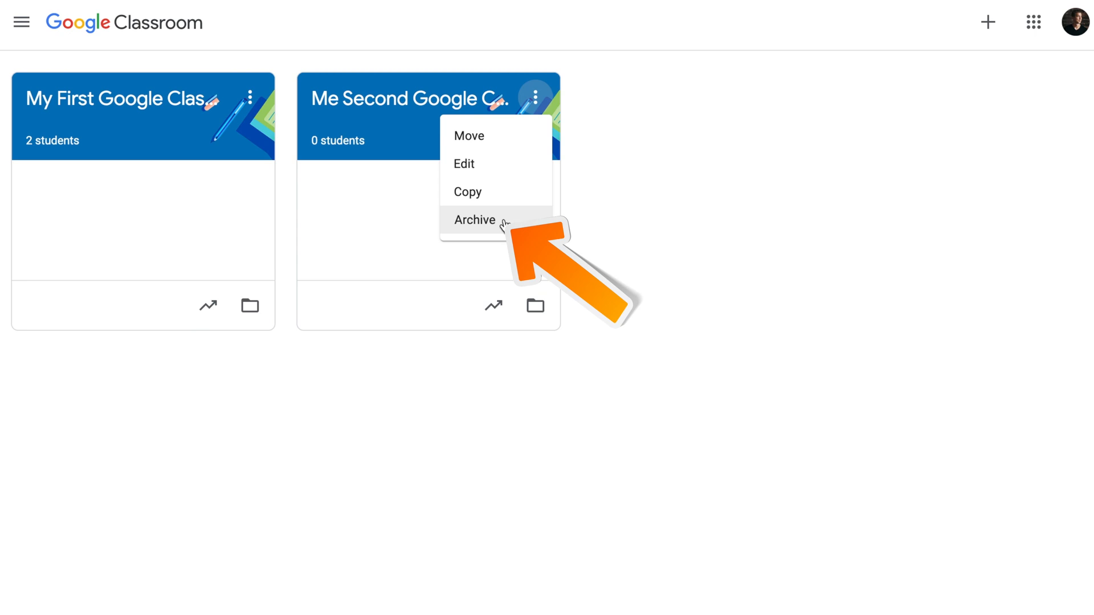
{"action": "left_click", "coordinate": [474, 220]}
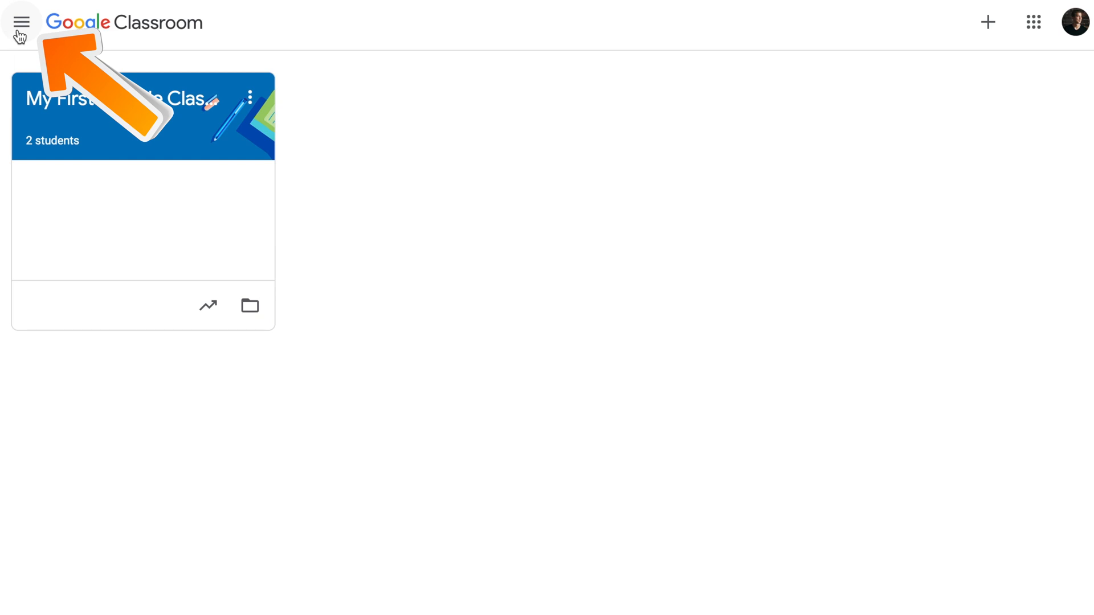
Go to Archived classes through the navigation side panel.
{"action": "left_click", "coordinate": [21, 22]}
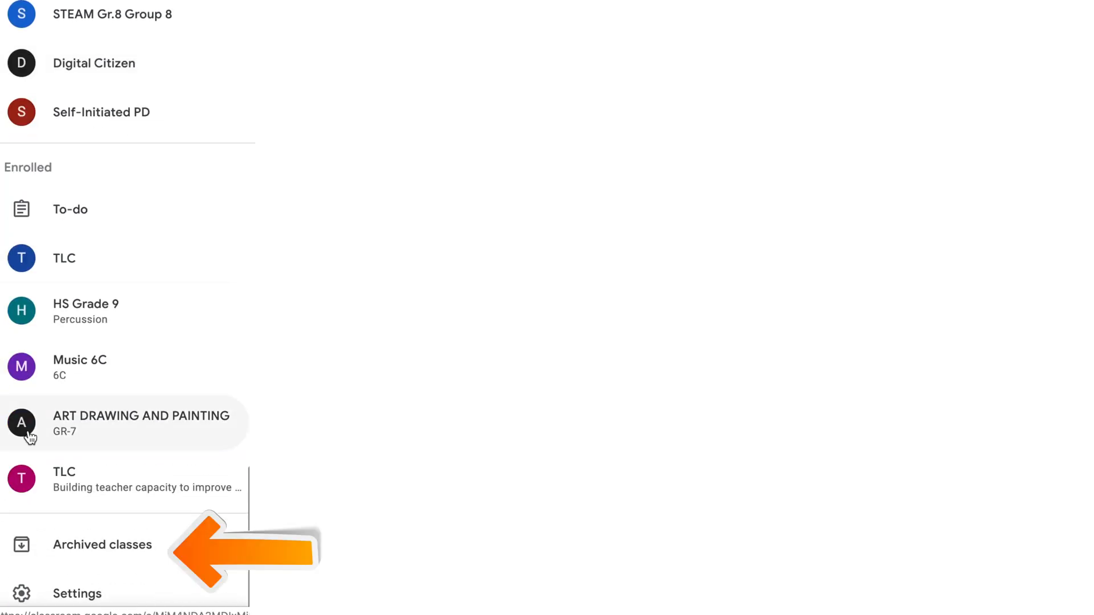
{"action": "left_click", "coordinate": [102, 545]}
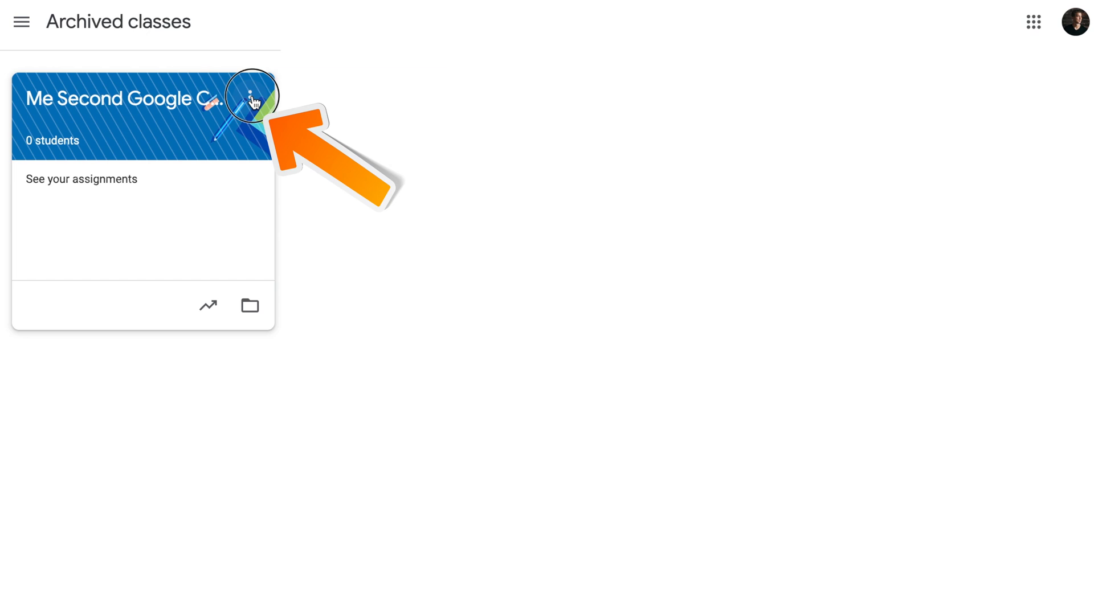
Check the archived class's options without restoring it, then enter My First Google Classroom.
{"action": "left_click", "coordinate": [251, 97]}
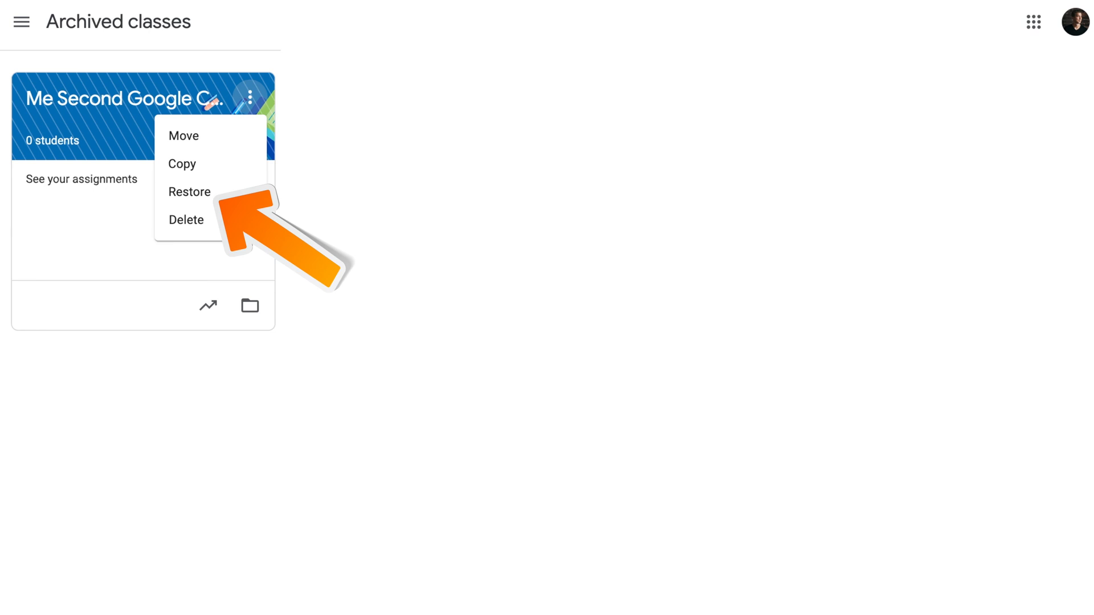
{"action": "left_click", "coordinate": [189, 192]}
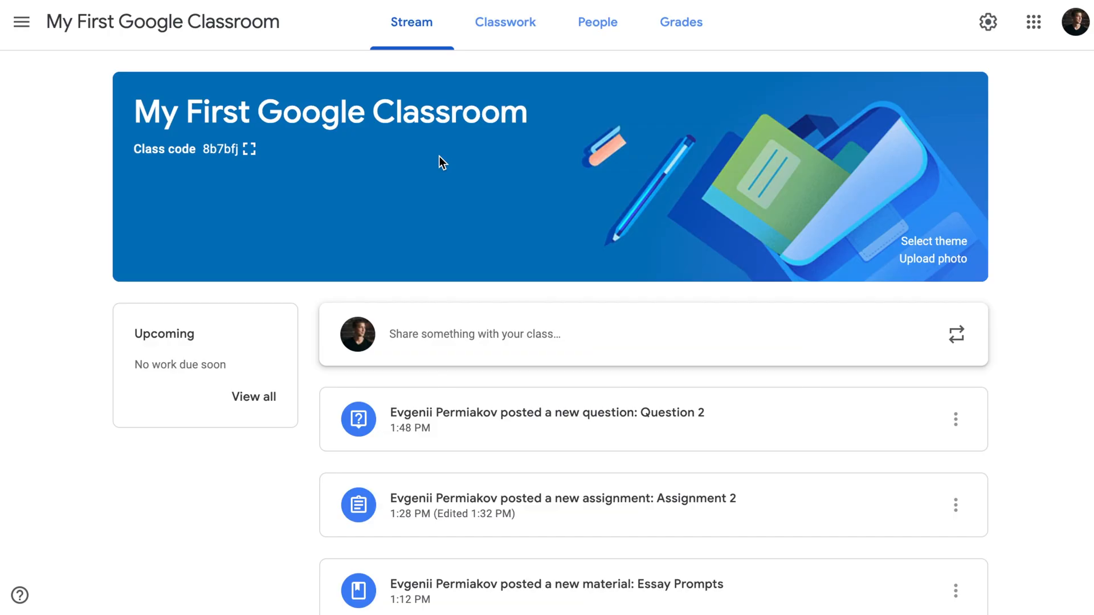
On the first class's Classwork page, choose Create > Reuse post and return to Select class.
{"action": "left_click", "coordinate": [505, 22]}
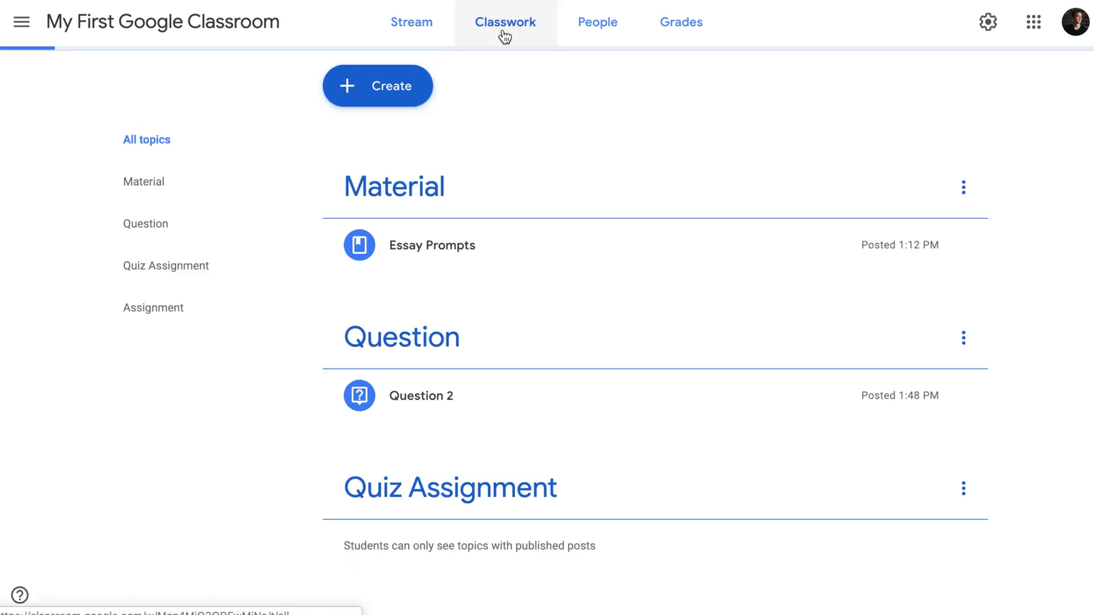
{"action": "left_click", "coordinate": [377, 86]}
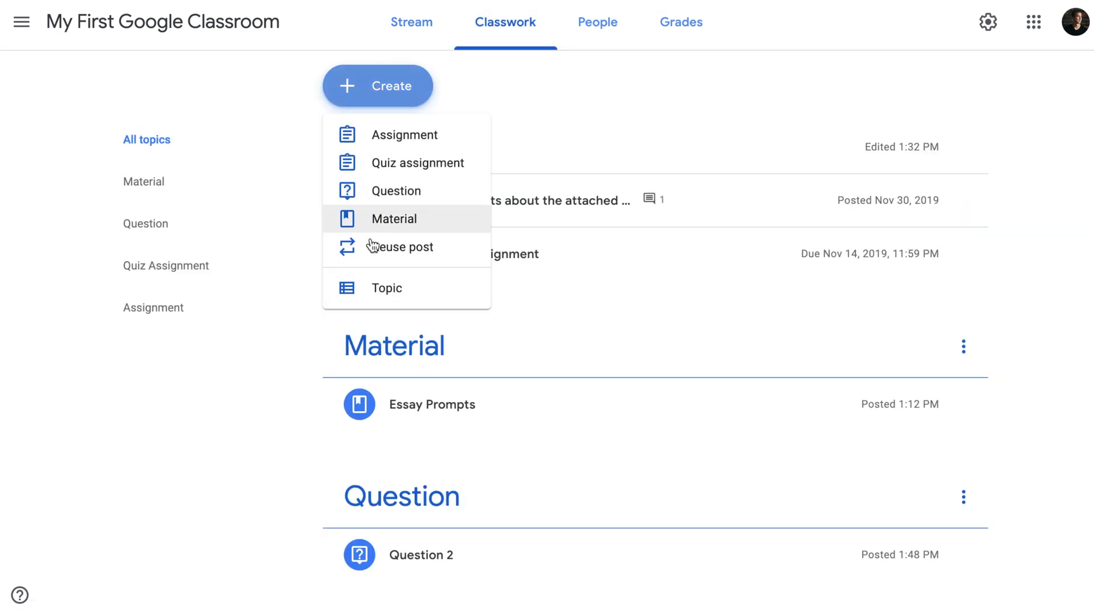
{"action": "left_click", "coordinate": [401, 246]}
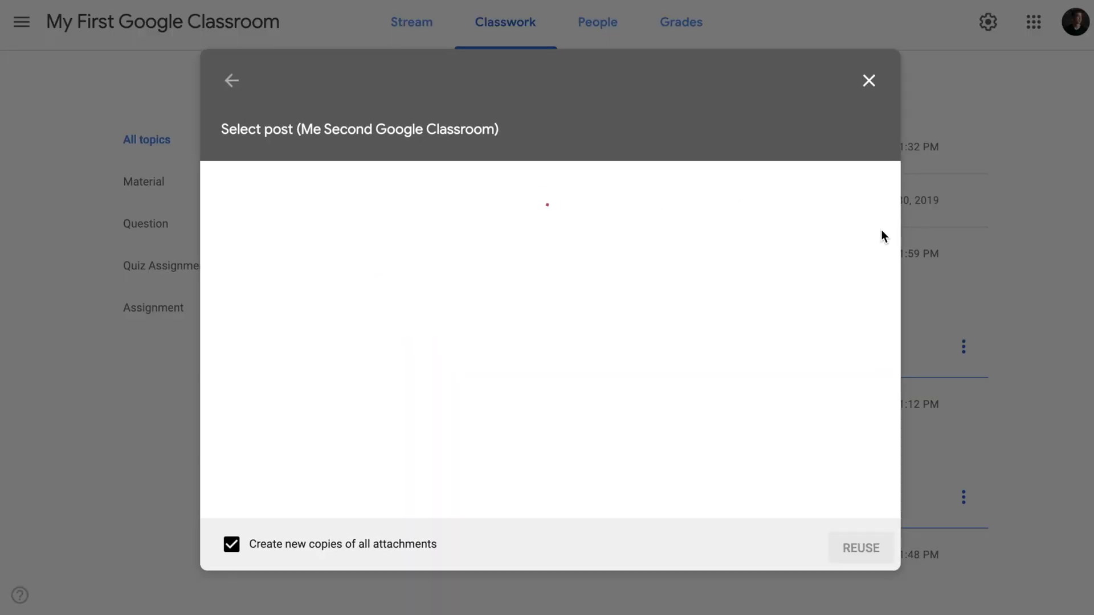
{"action": "left_click", "coordinate": [230, 81]}
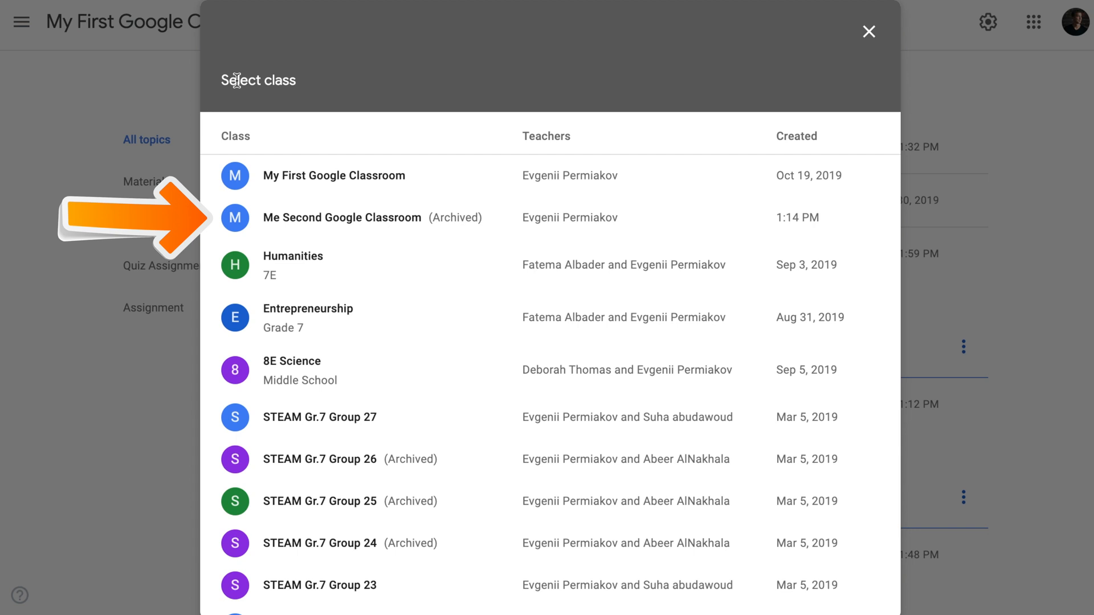
Pick Me Second Google Classroom (Archived) to list its posts, including Assignment #1.
{"action": "left_click", "coordinate": [342, 217]}
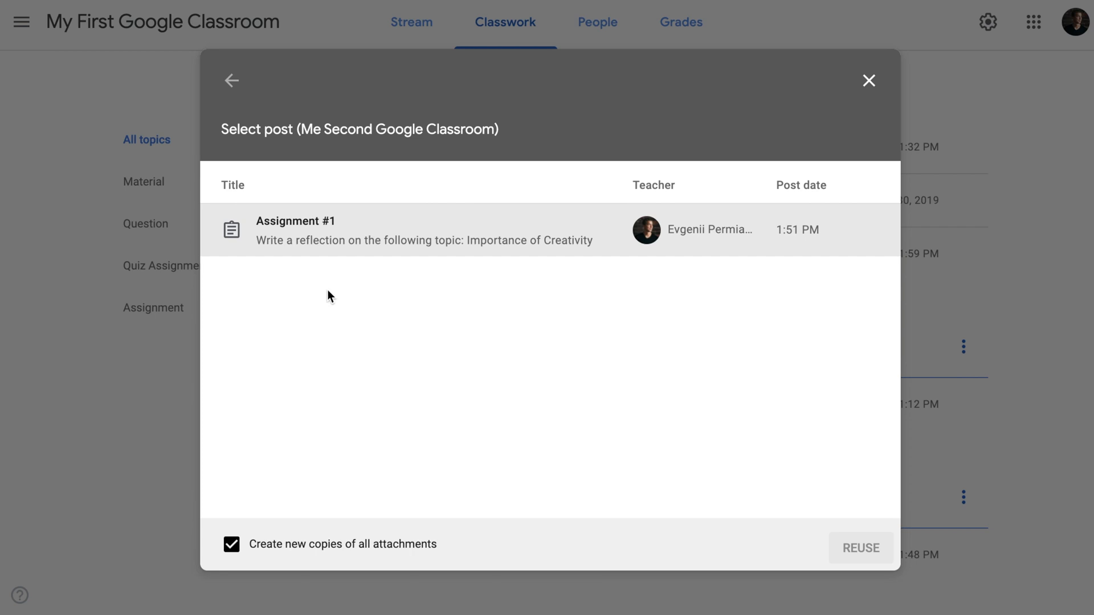